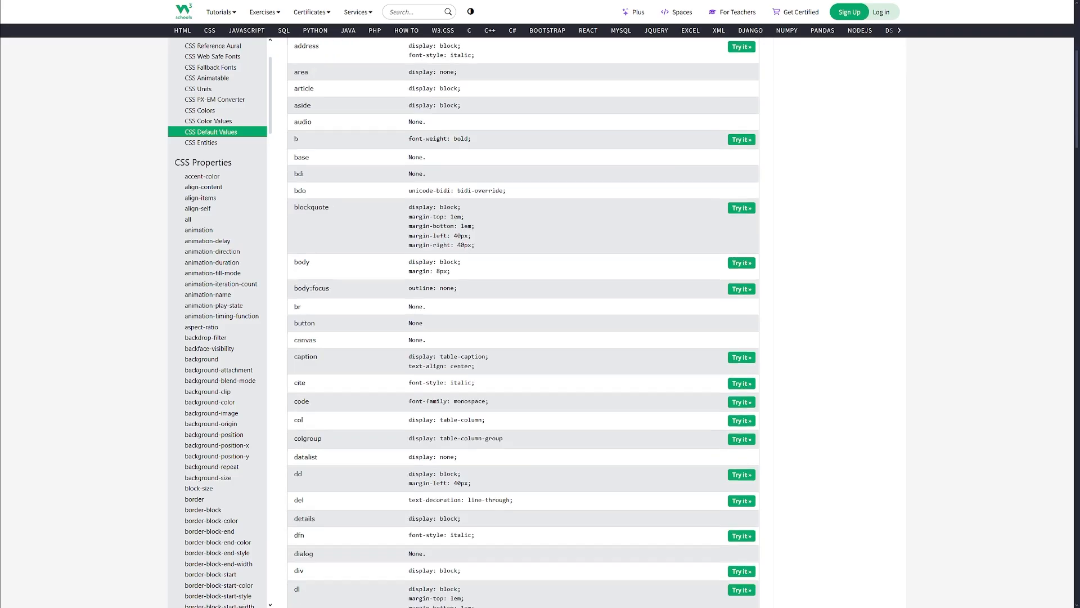
{"action": "scroll", "scroll_direction": "down", "scroll_amount": 3}
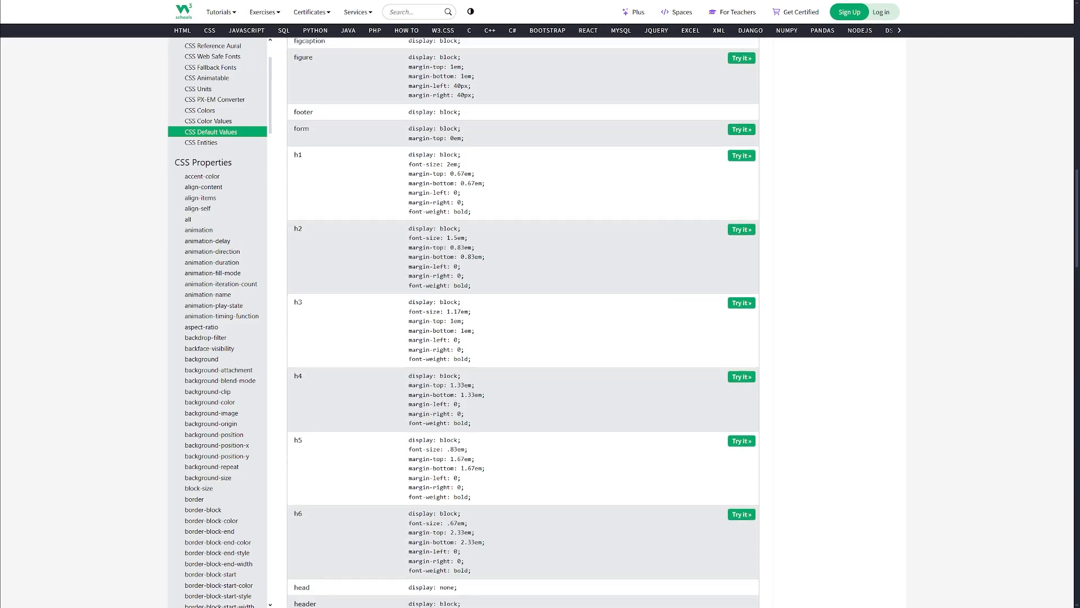